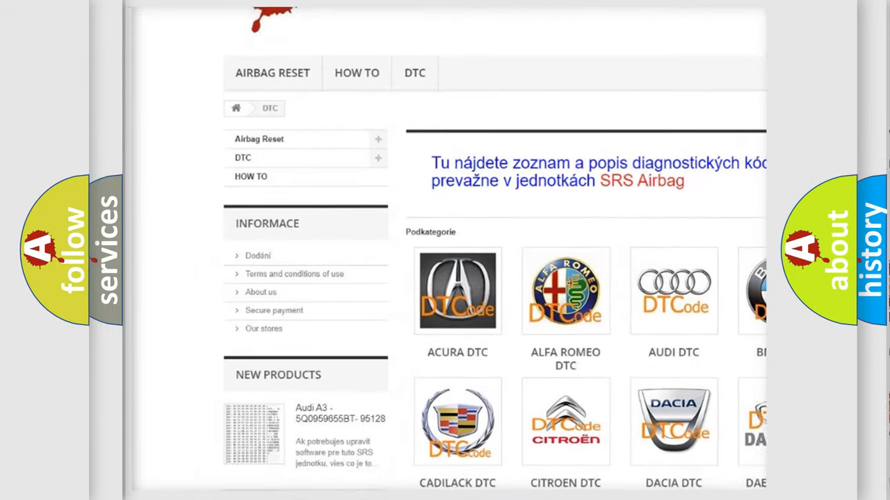
Scroll the DTC category page past the brand tiles and code lists toward the Saab catalogue
{"action": "scroll", "scroll_direction": "down", "scroll_amount": 3}
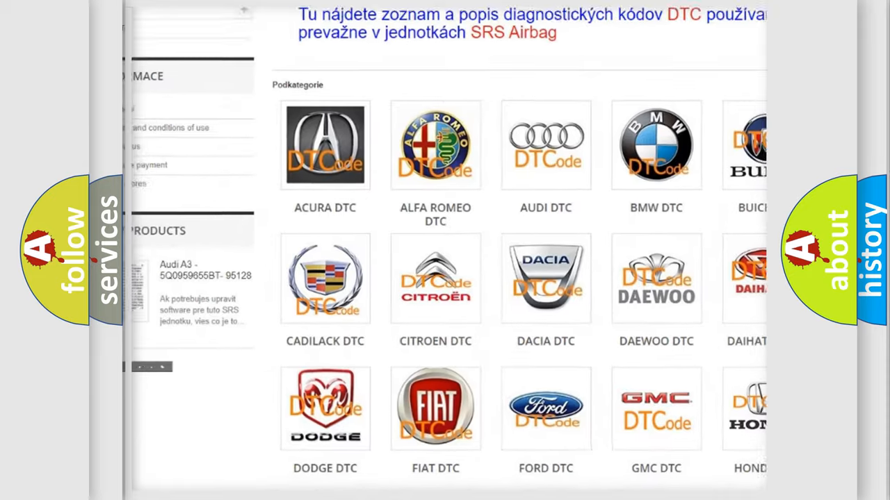
{"action": "scroll", "scroll_direction": "down", "scroll_amount": 3}
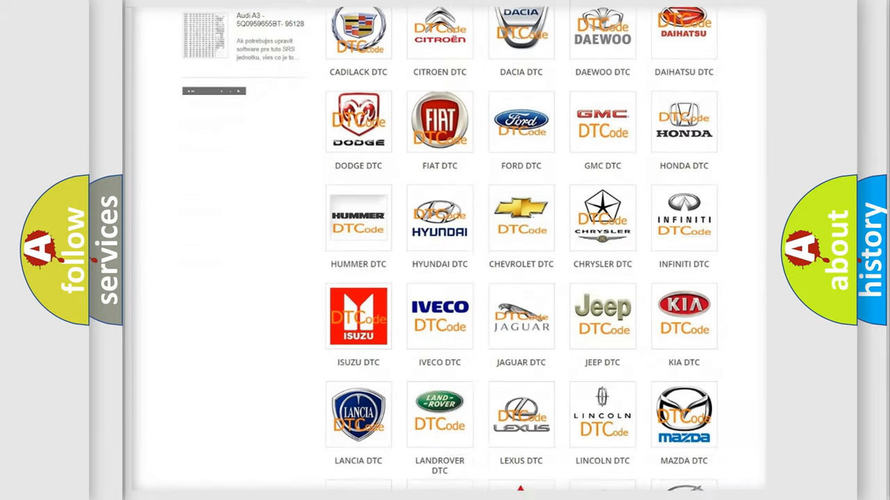
{"action": "scroll", "scroll_direction": "down", "scroll_amount": 3}
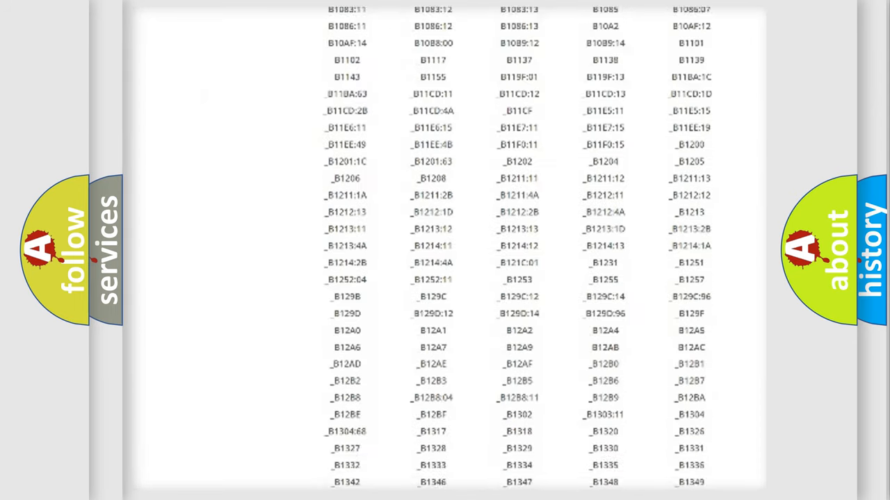
{"action": "scroll", "scroll_direction": "down", "scroll_amount": 3}
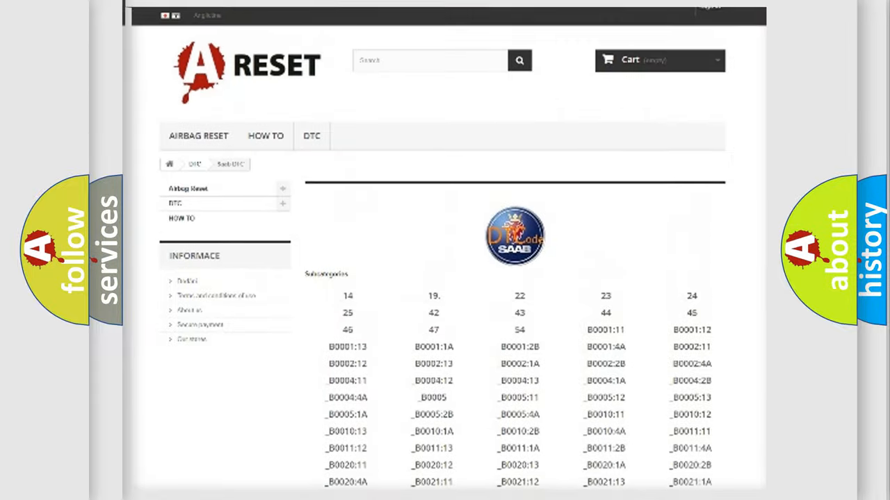
{"action": "scroll", "scroll_direction": "up", "scroll_amount": 3}
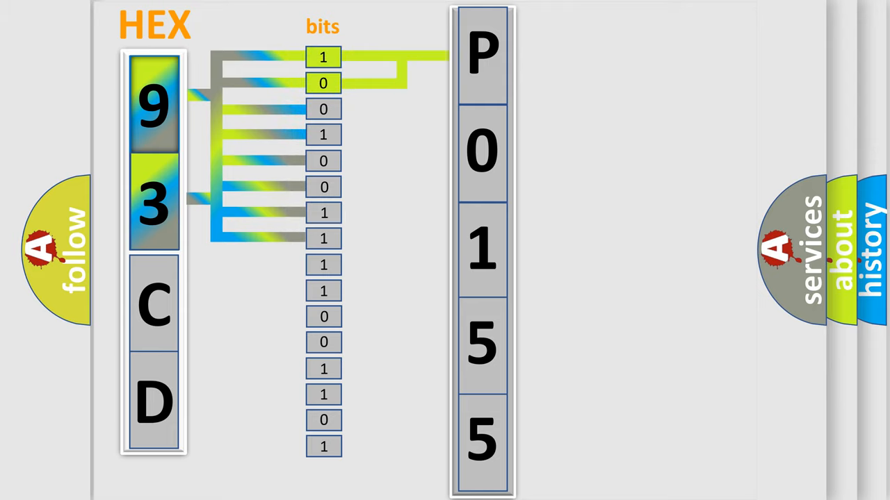
Highlight the P character of P0155 with its legend of leading two-bit values
{"action": "left_click", "coordinate": [482, 53]}
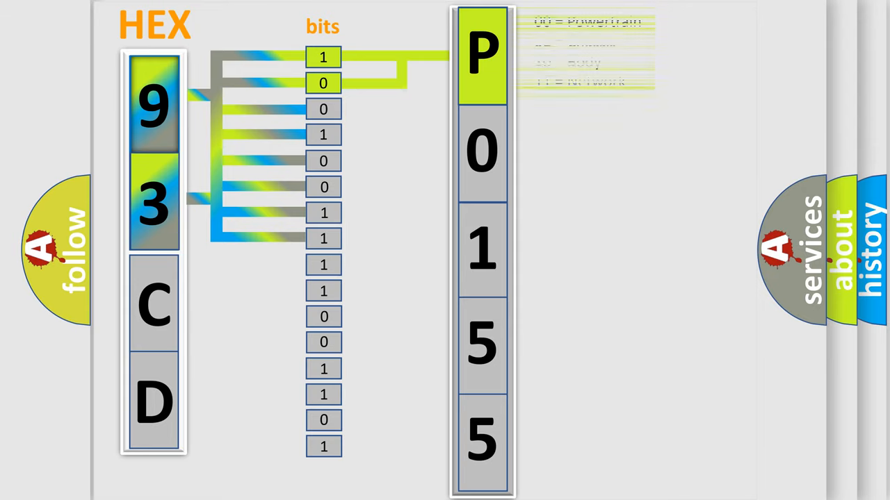